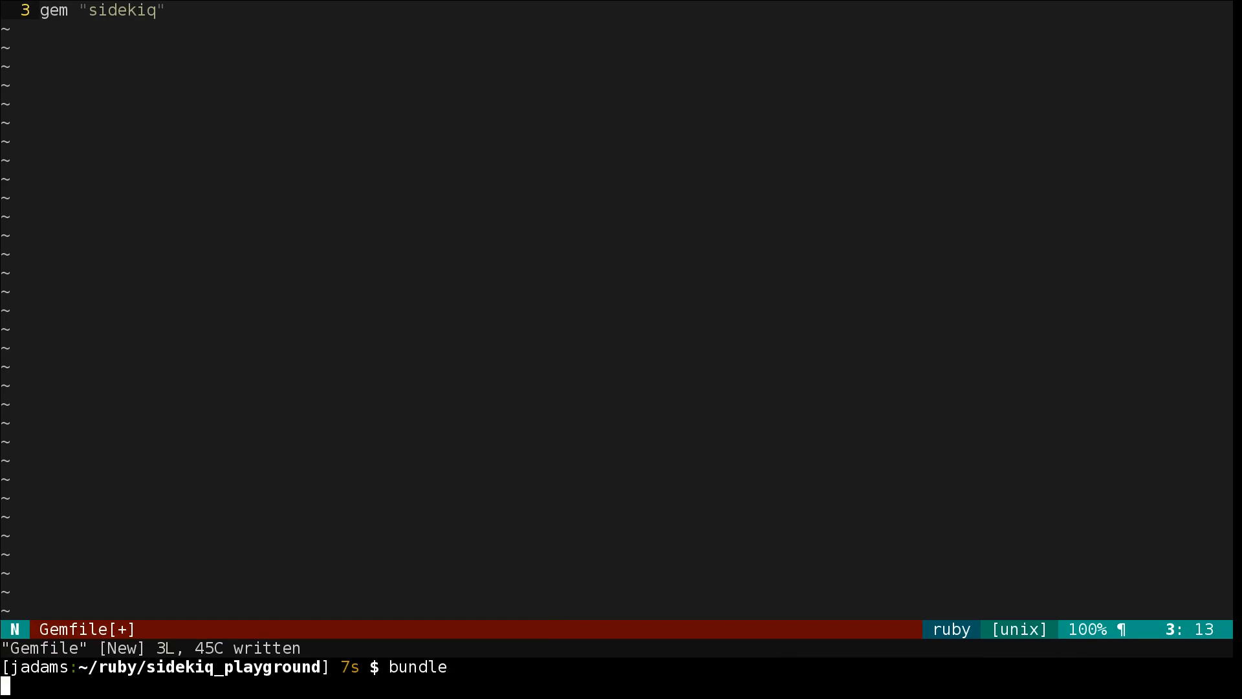
Run bundle to install the Gemfile gems (Sidekiq 4.1.0) and start opening worker.rb in vi.
key("Return")
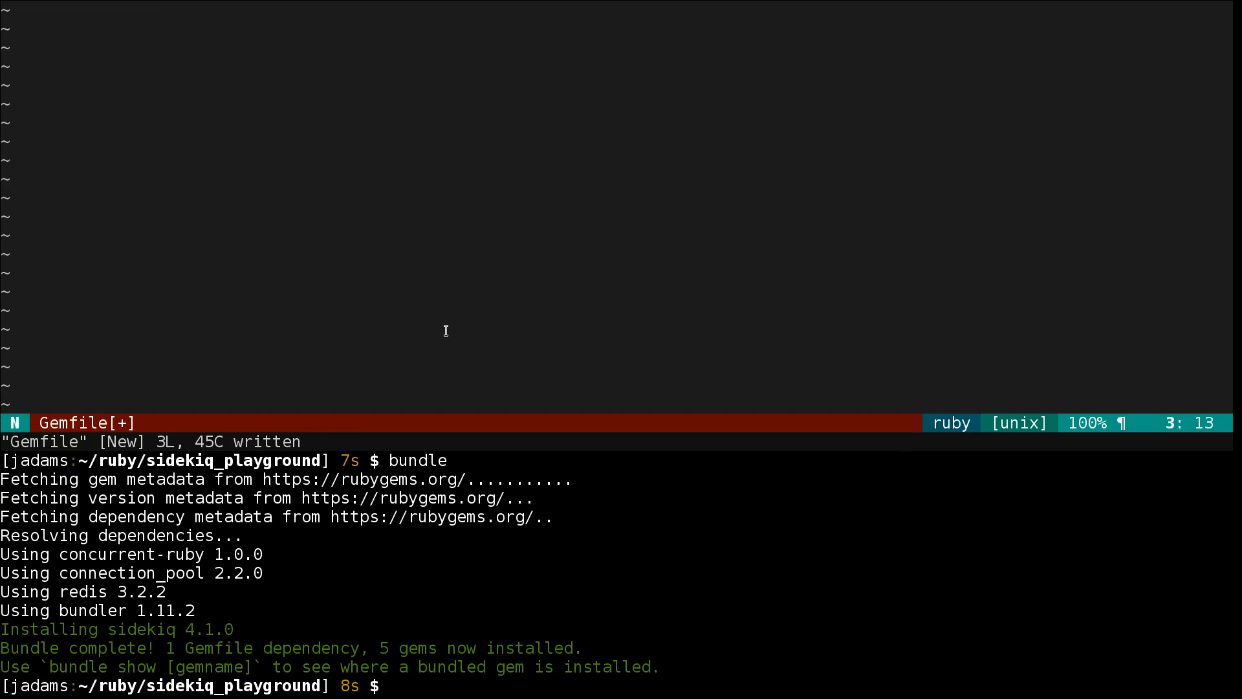
type("vi")
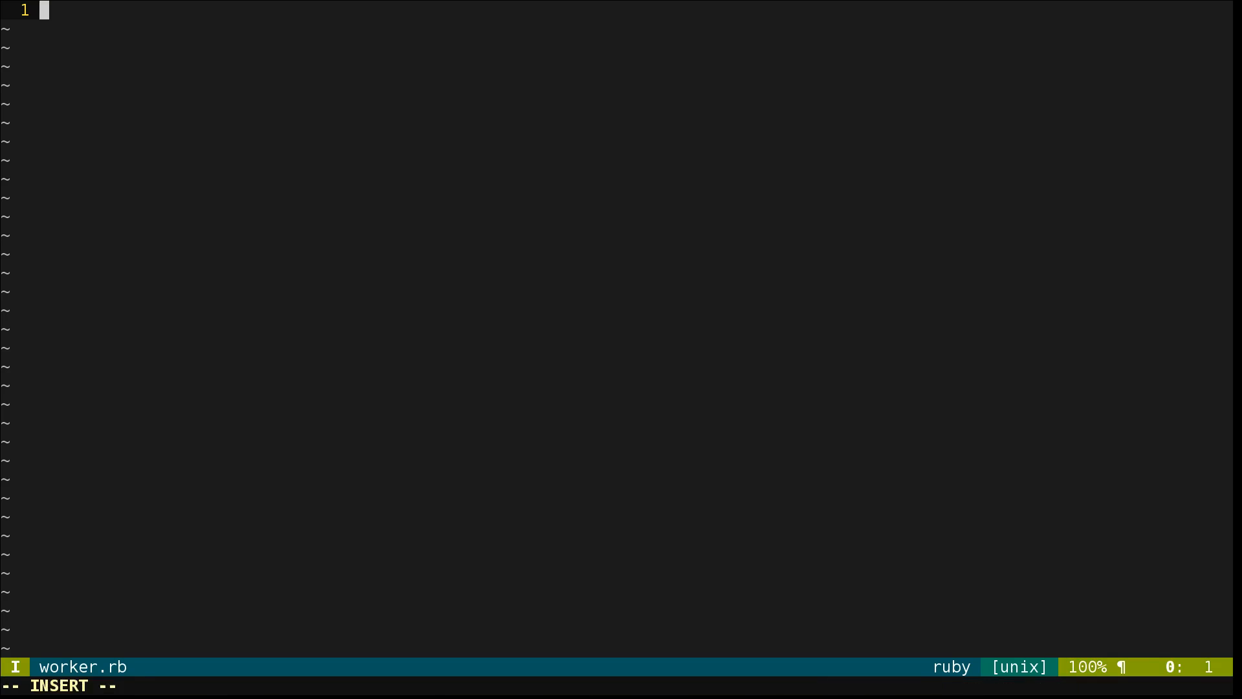
Add require 'sidekiq' and Sidekiq.configure_client/configure_server blocks setting config.redis = { db: 1 }.
type("require 'sidekiq'")
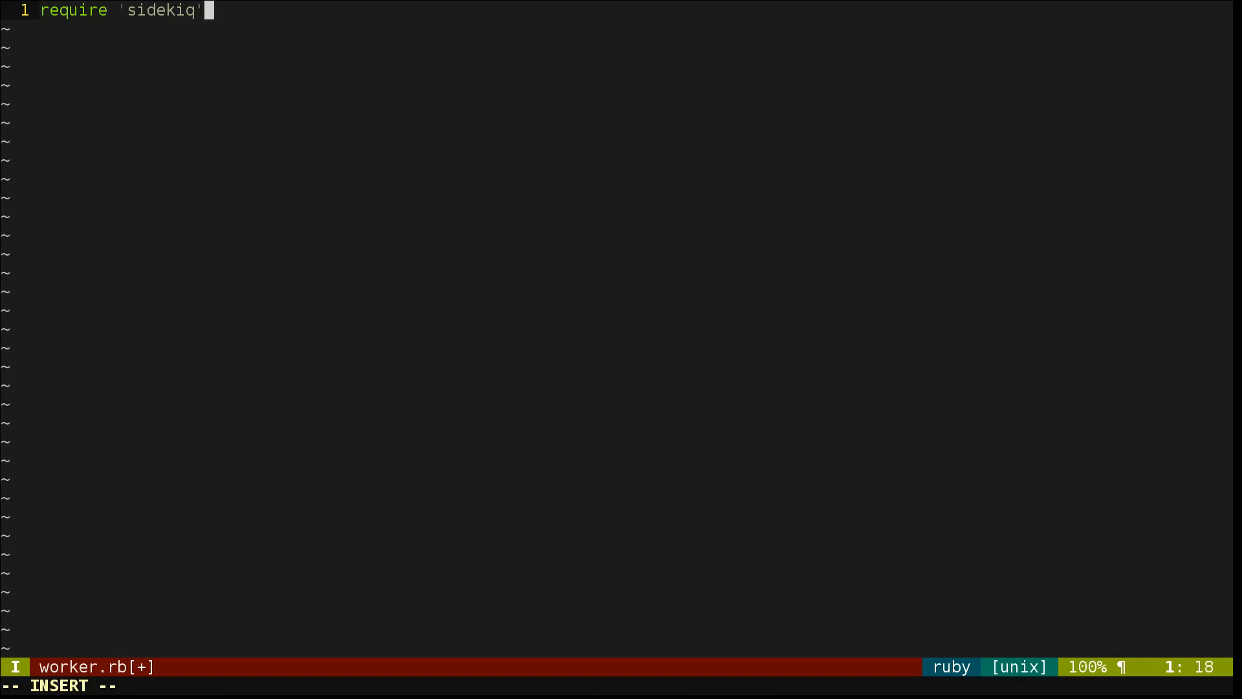
type("Side")
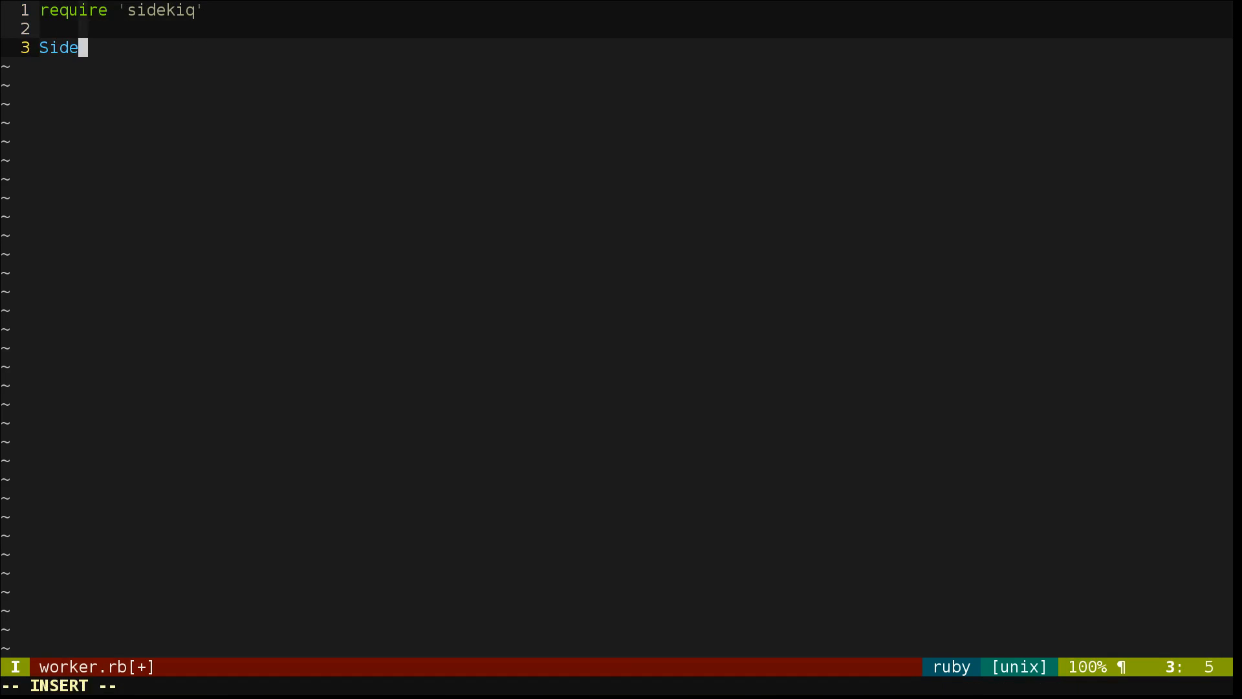
type("kiq")
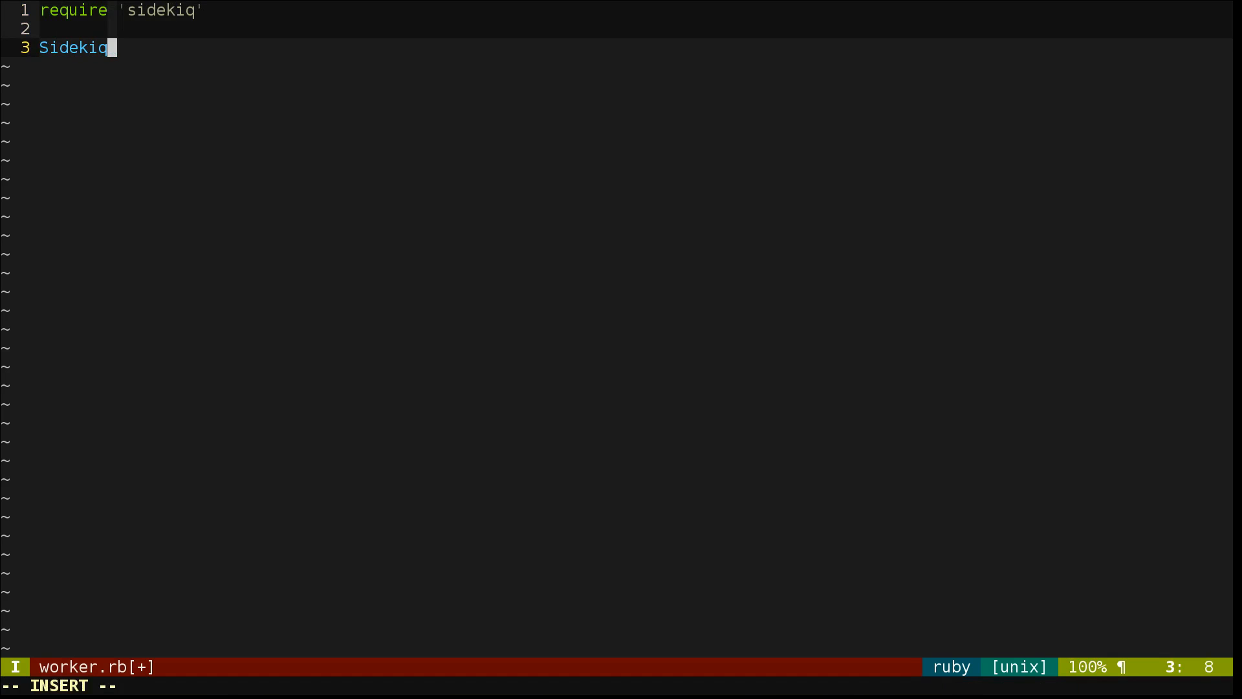
type(".configure_")
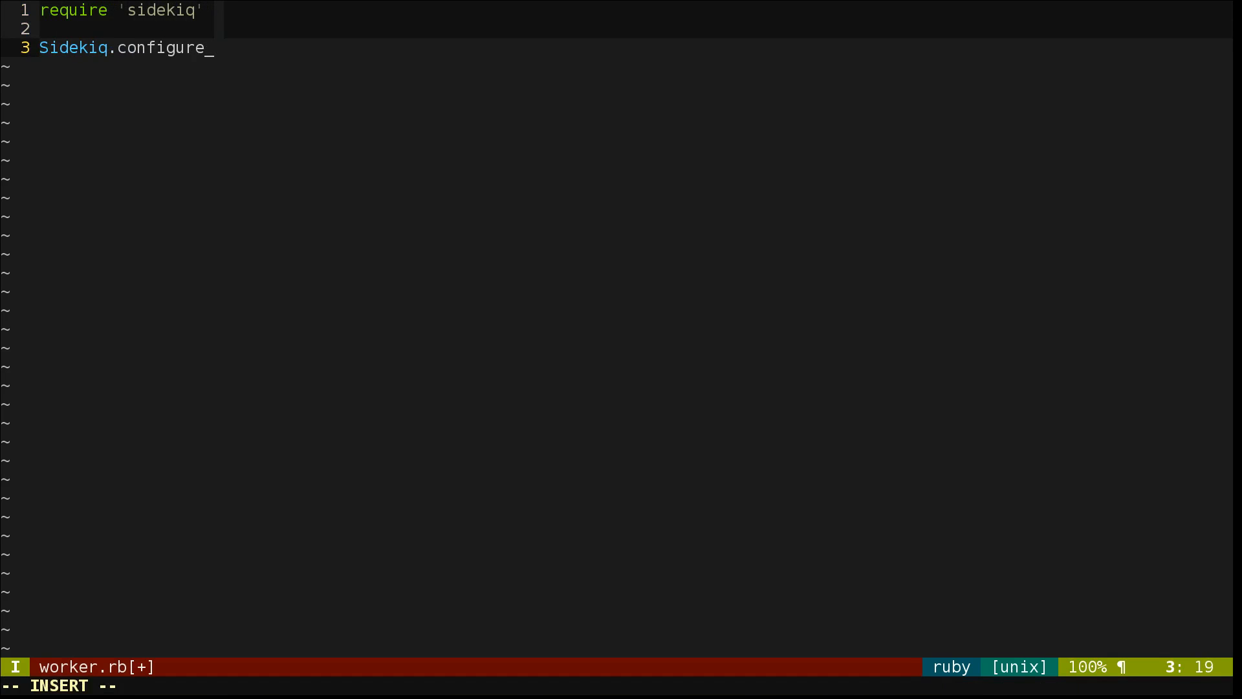
type("client do |config|")
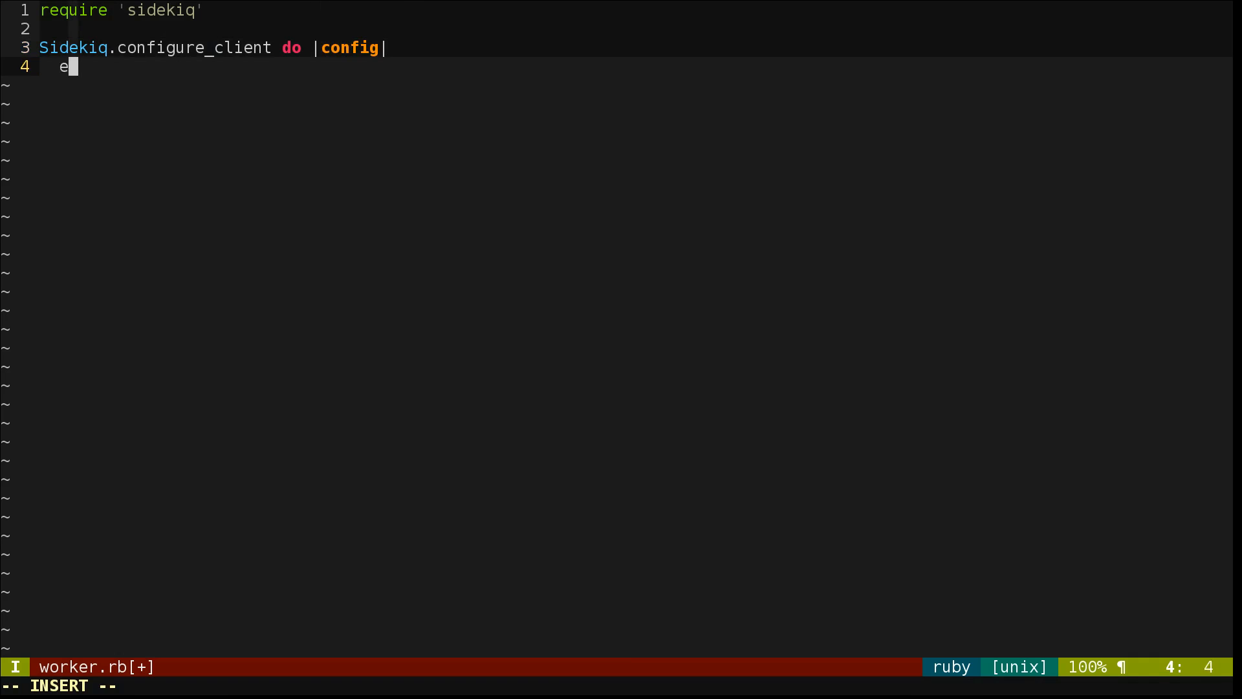
type("config.redis = { db: 1")
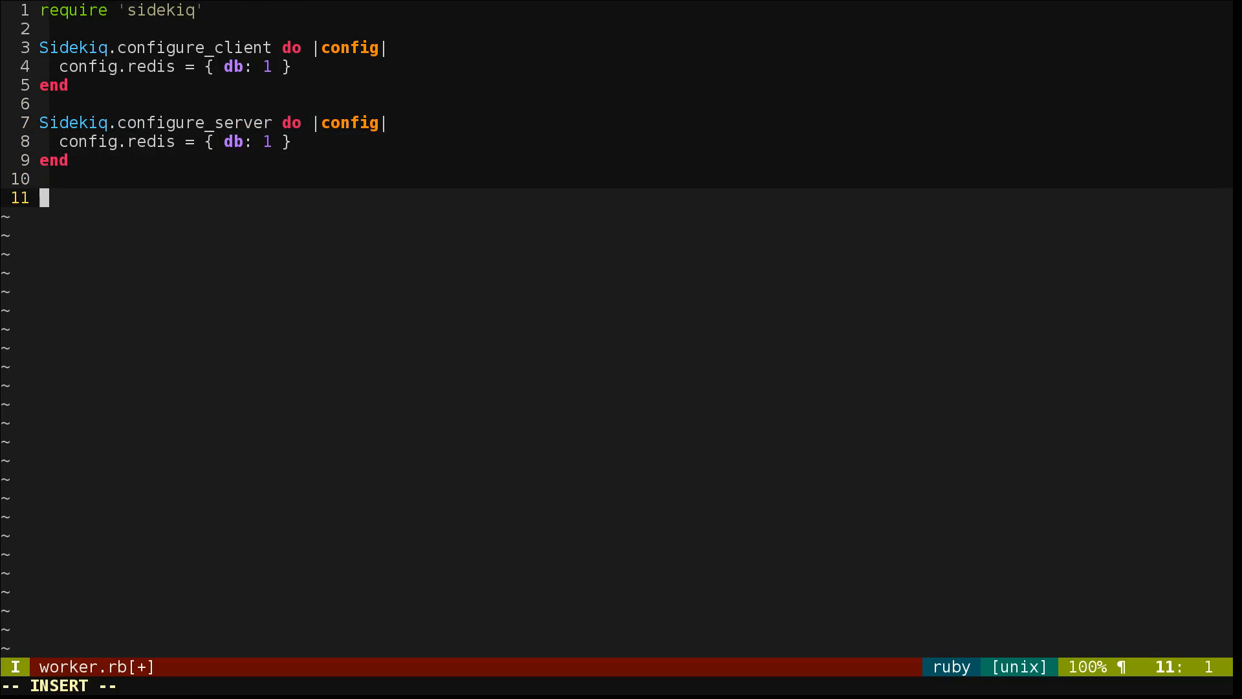
Define class OurWorker including Sidekiq::Worker with an empty perform(complexity) method.
type("class Ou")
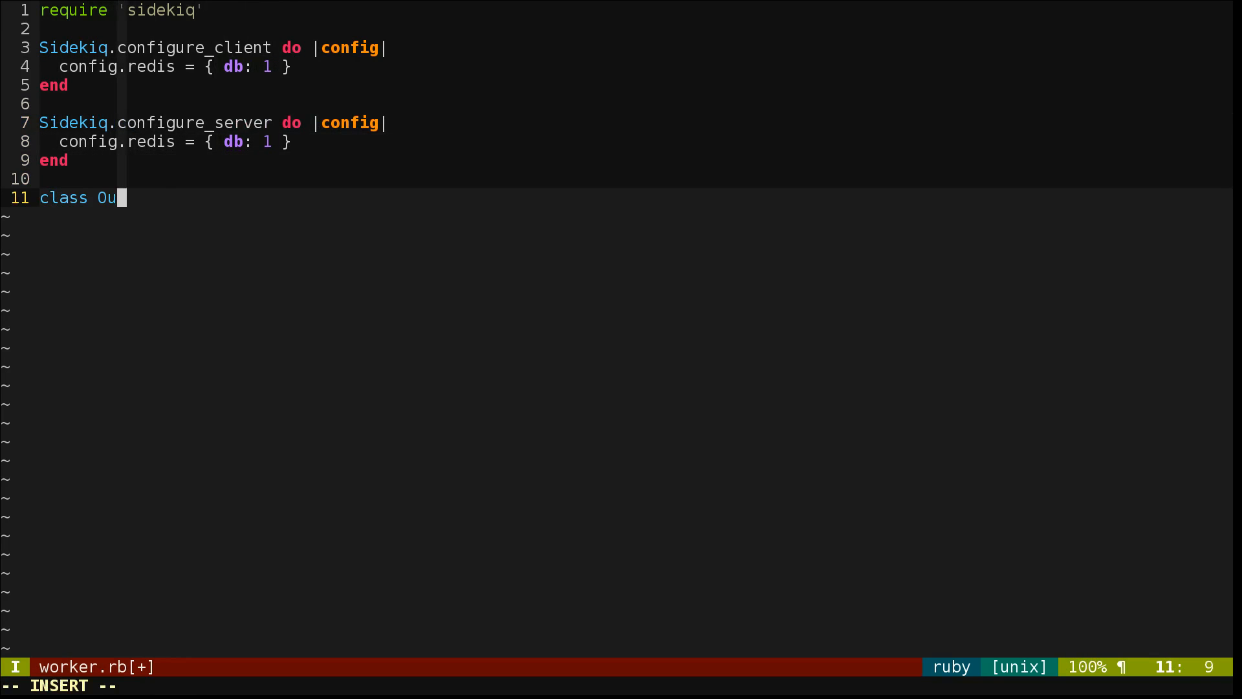
type("rWorker")
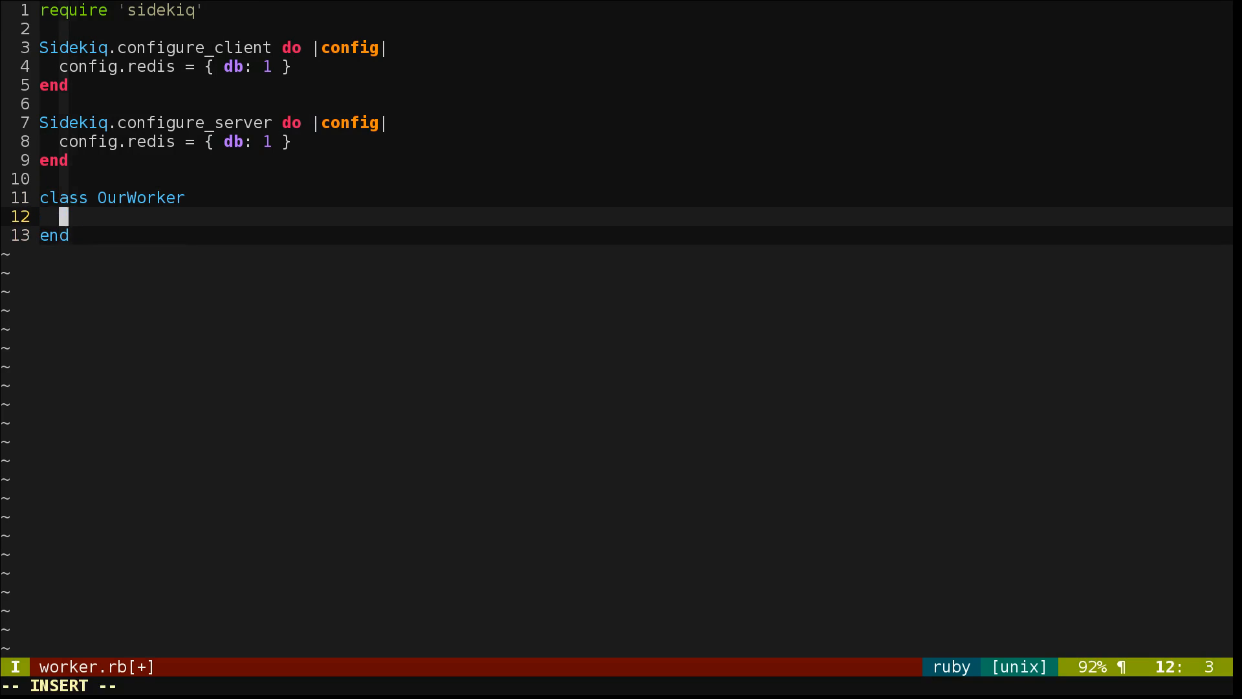
type("include Sidek")
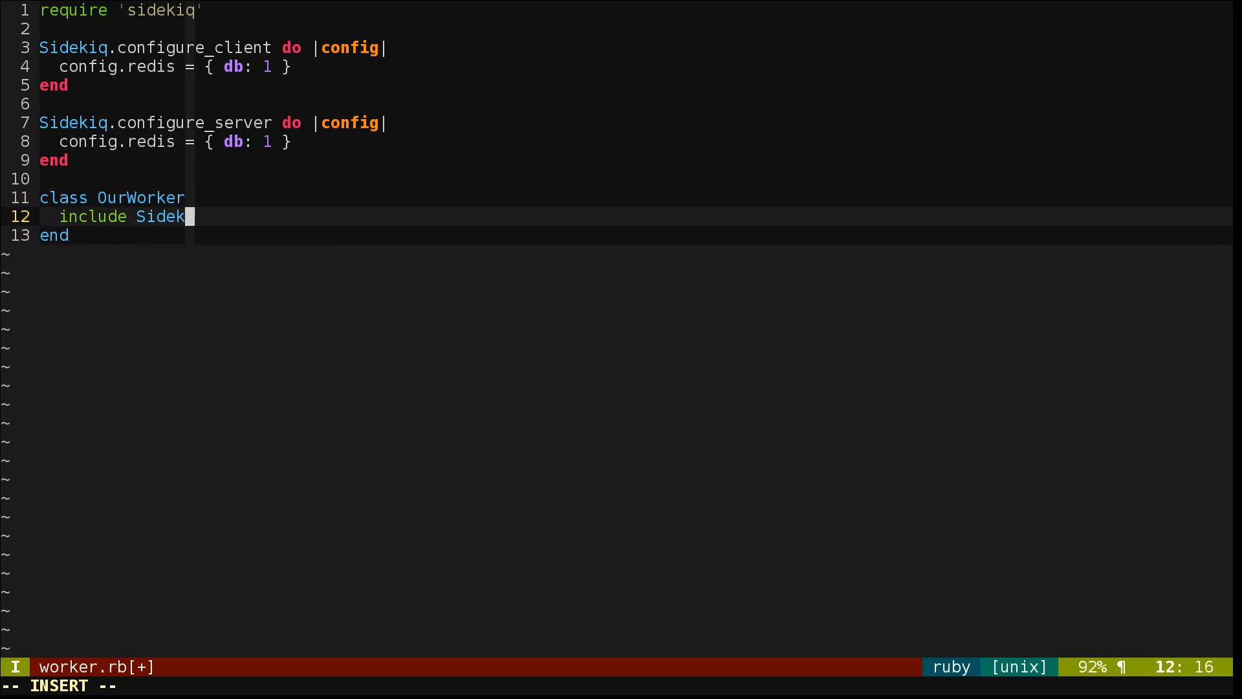
type("q::Worker")
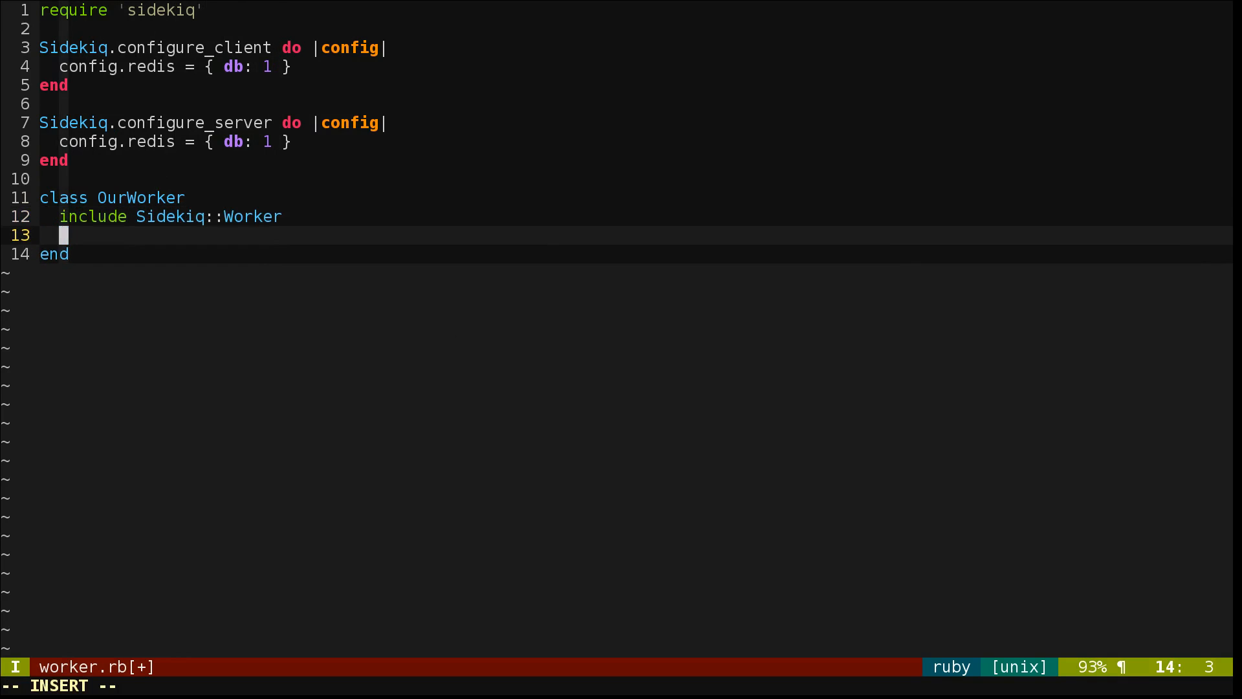
type("def perform")
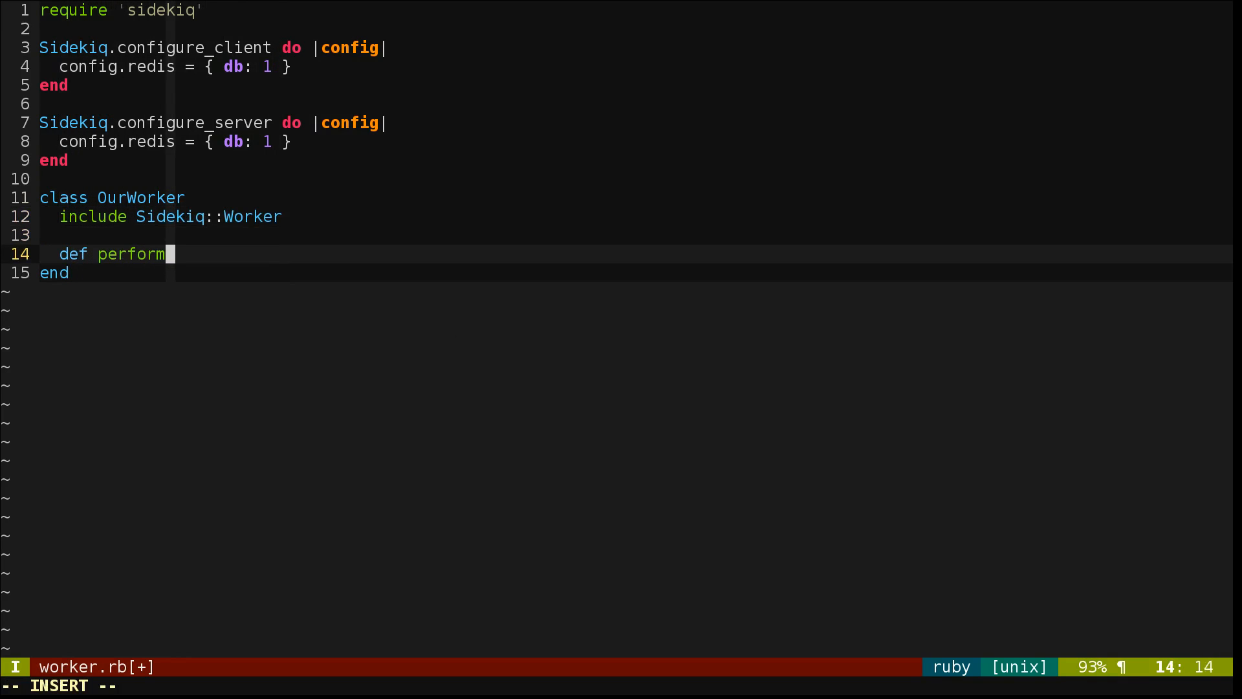
type("(complexity")
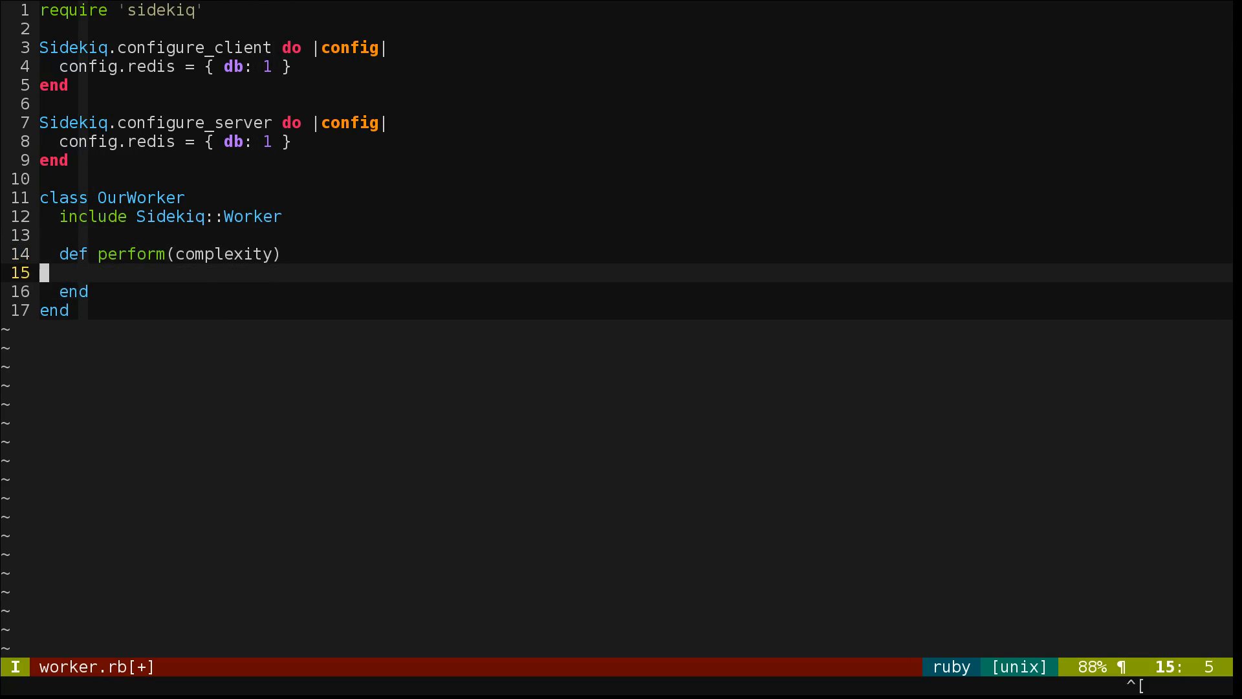
key("Escape")
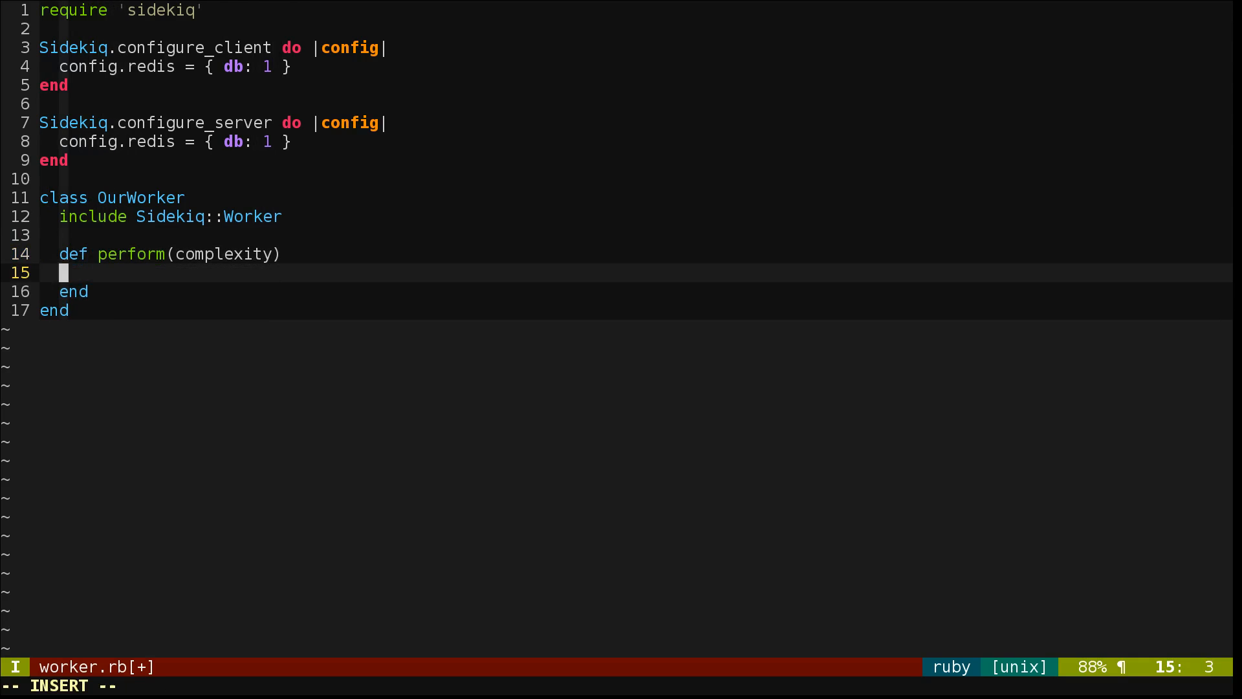
Start a case on complexity with a "super_hard" branch printing "Really took quite a bit of effort".
type("case complexity")
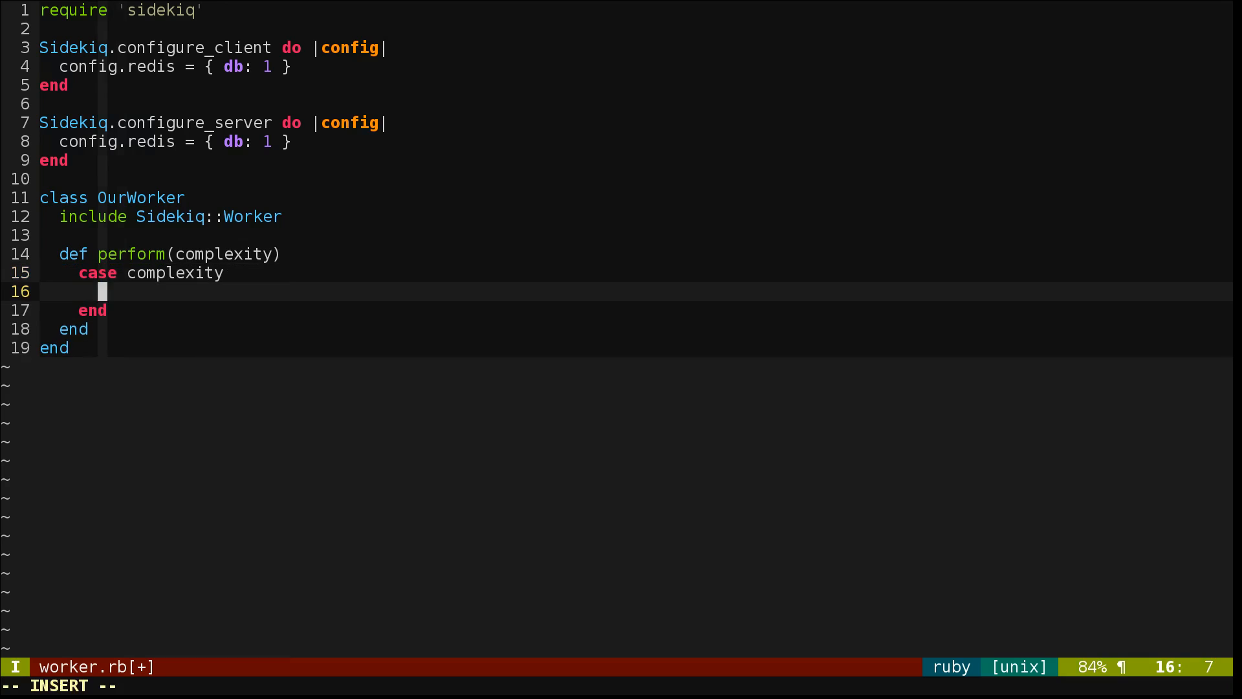
type("when \"super_har")
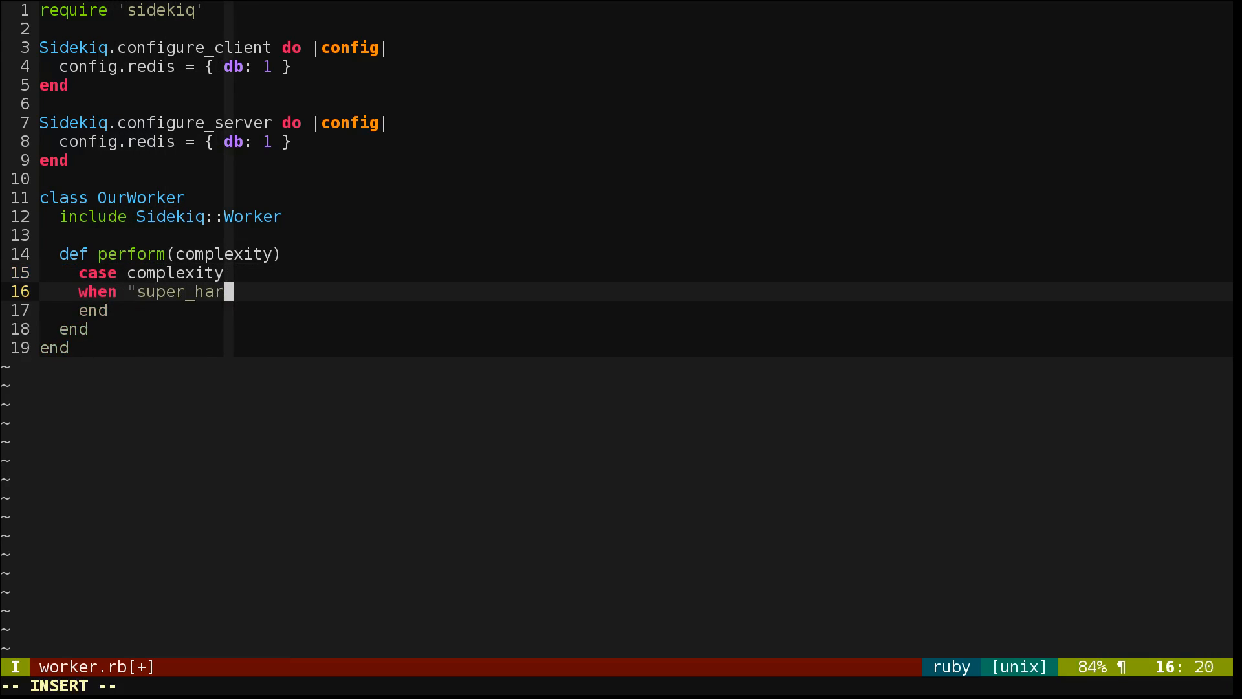
type("d\"")
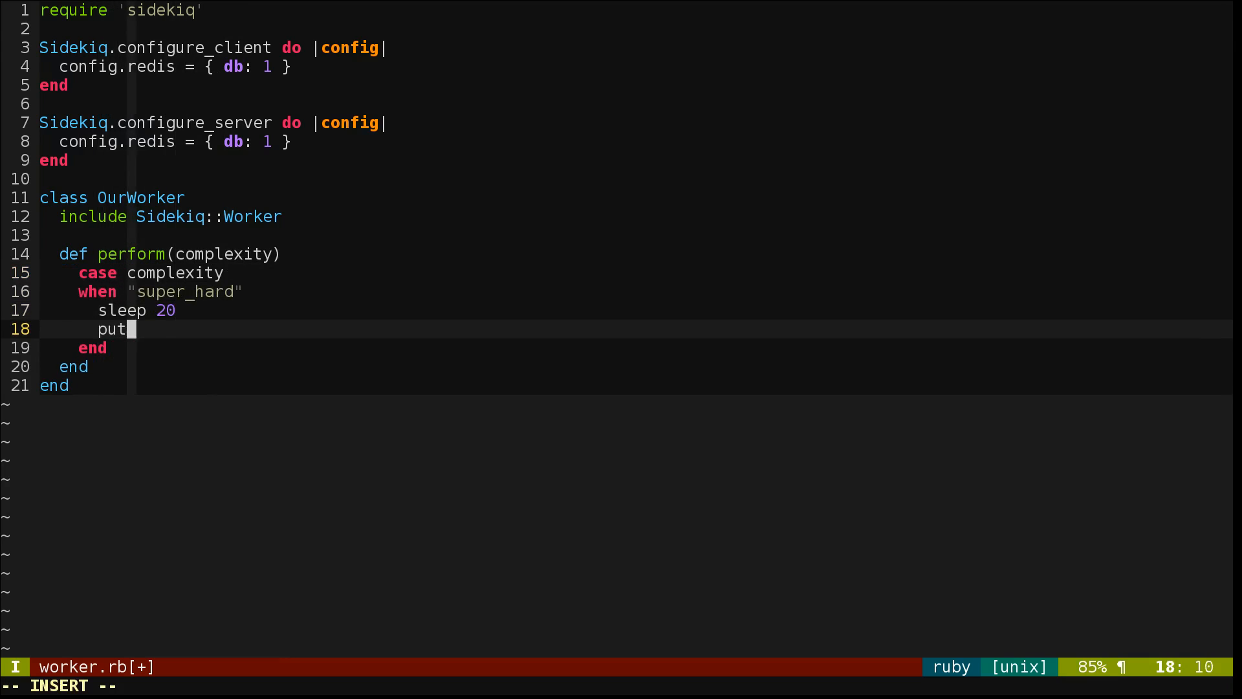
type("s \"Really took quit")
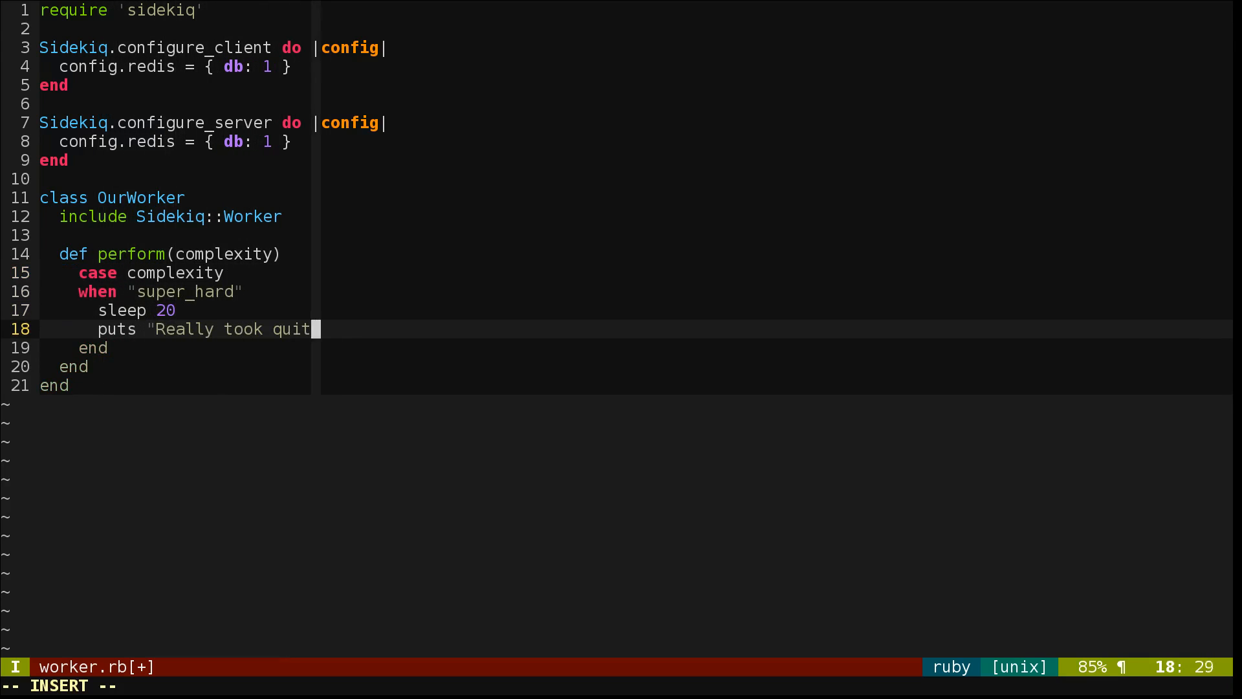
type("e a bit of effort\"")
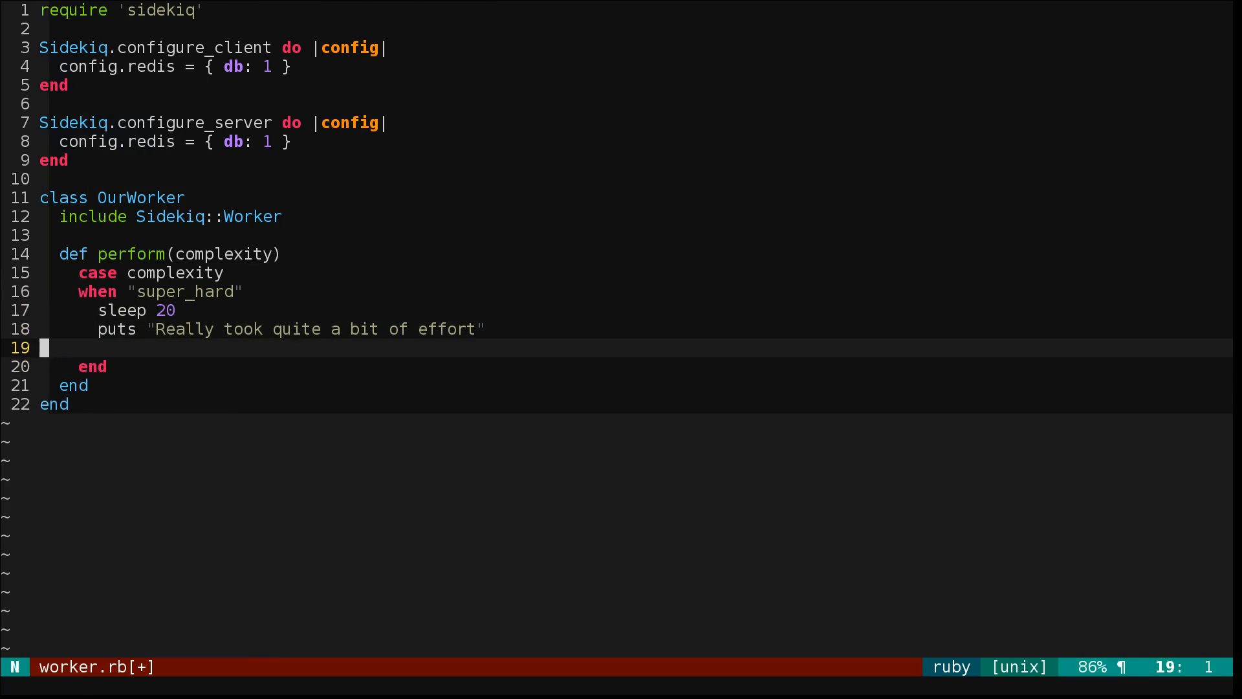
Add a "hard" branch and an else branch with their sleeps and effort messages, then save worker.rb.
type("when \"hard")
type("sleep 10")
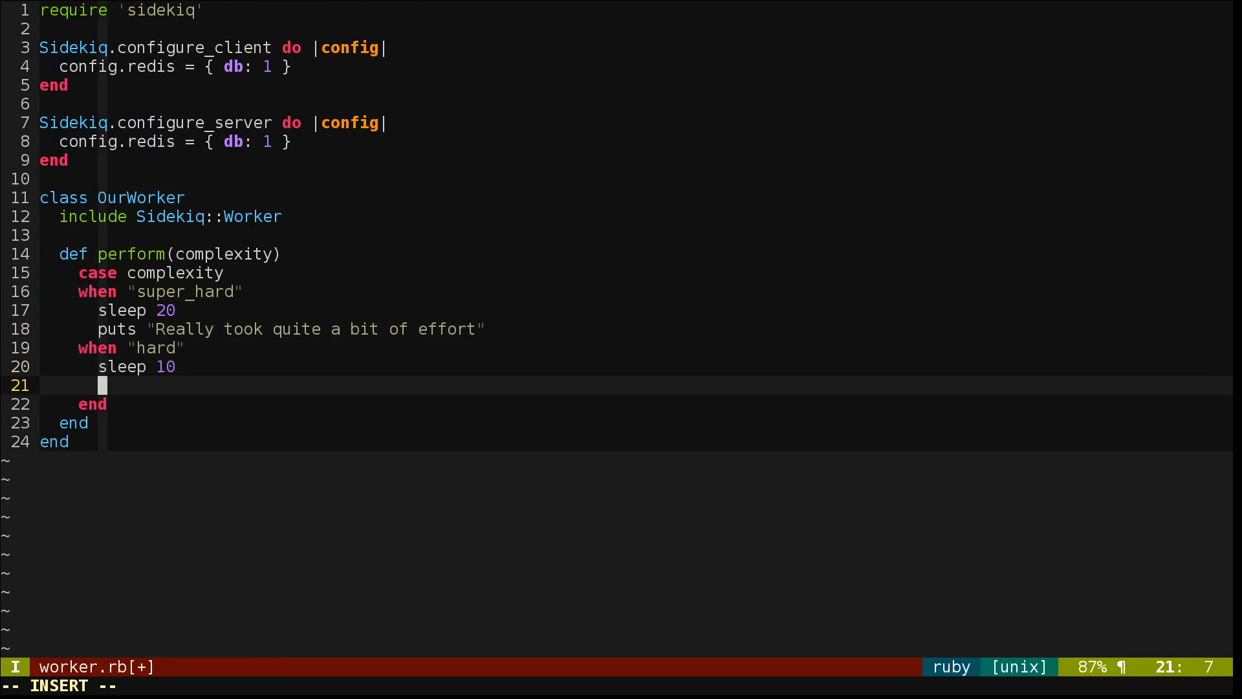
type("That was a bit of work")
type("e")
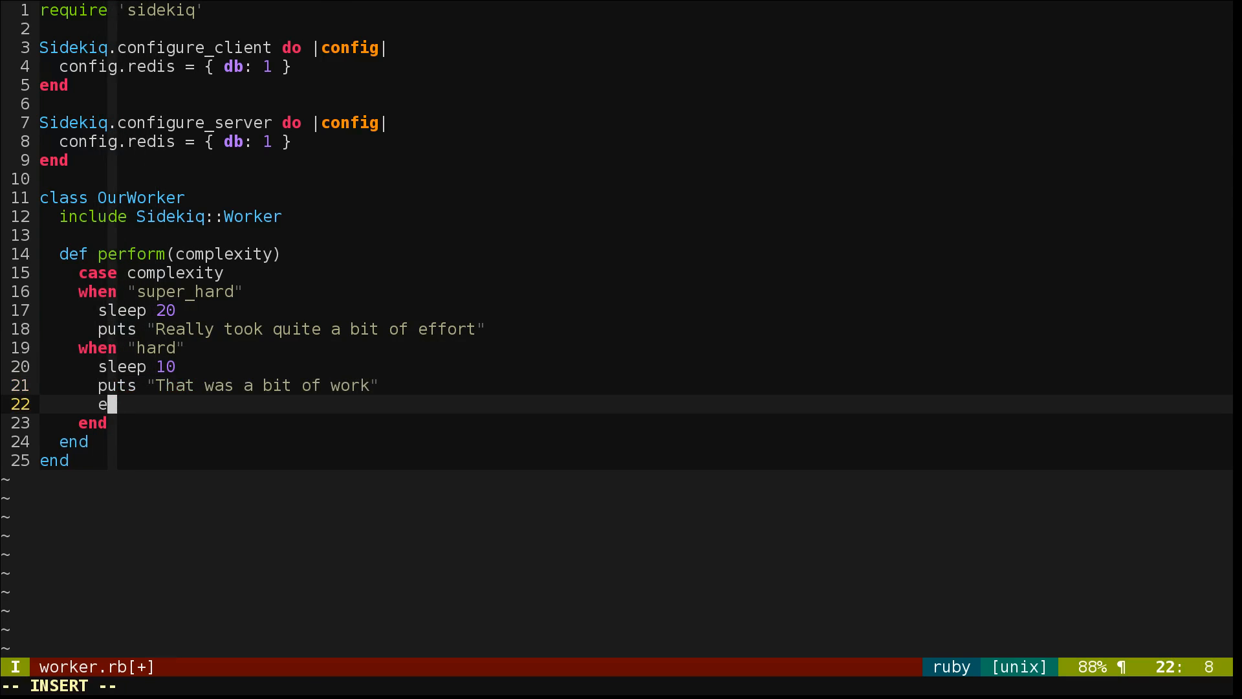
type("lse")
type("puts \"T")
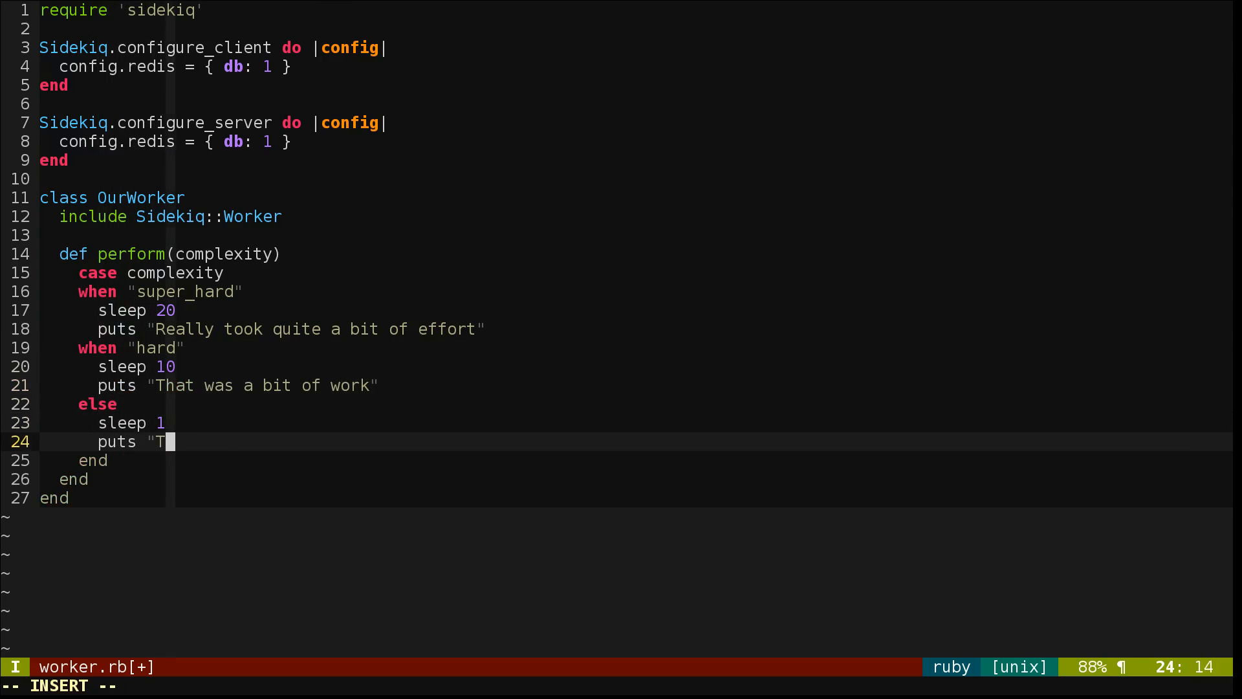
type("hat wasn't a lot of")
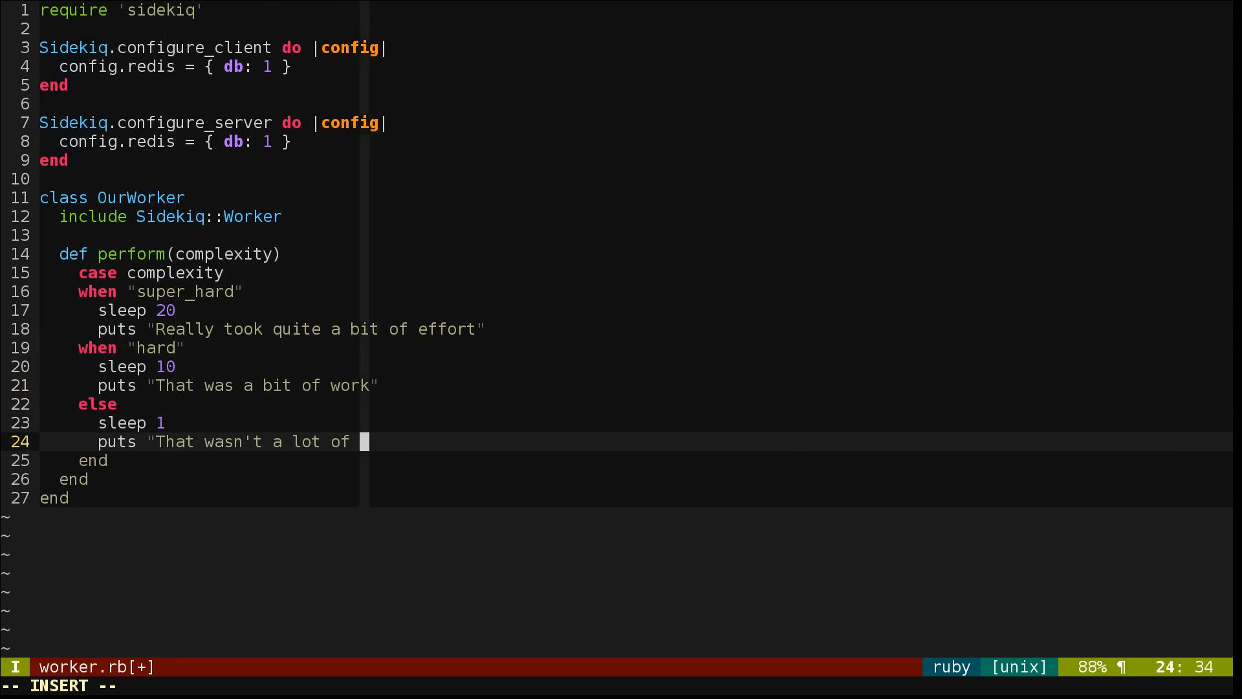
type("effort\"")
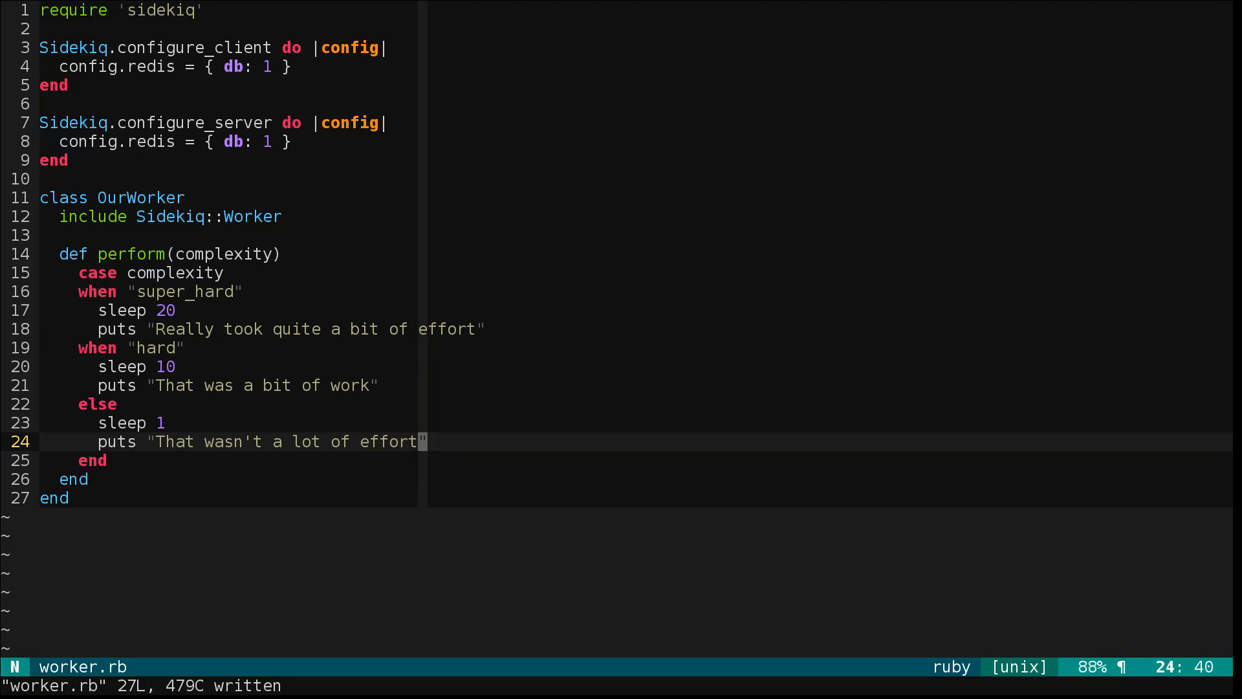
Exit Vim and start Sidekiq with bundle exec sidekiq -r worker.rb.
key("g")
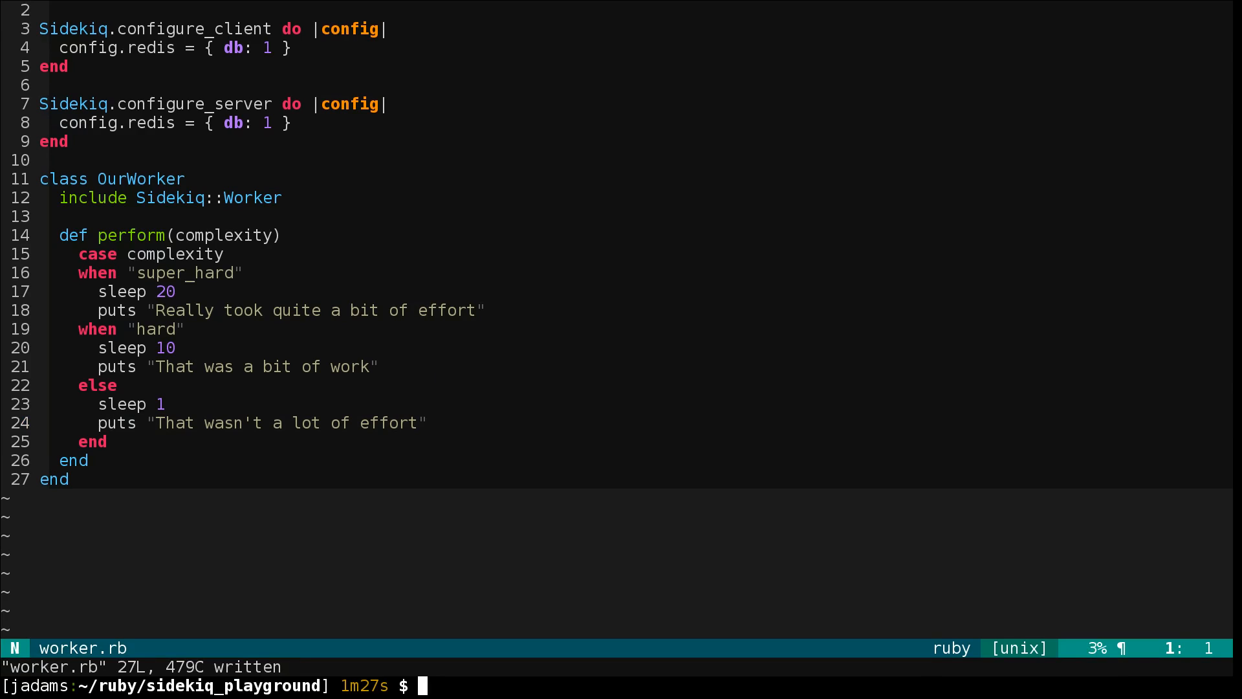
type("bundle exec side")
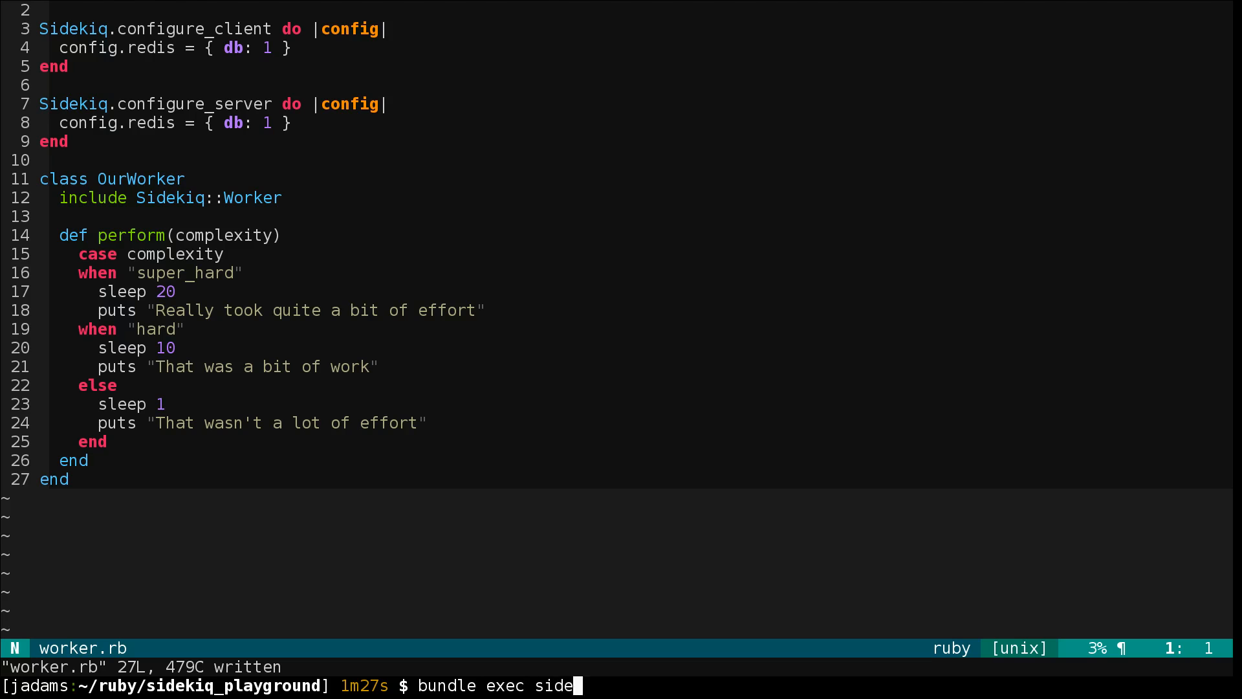
type("kiq -r worker.rb")
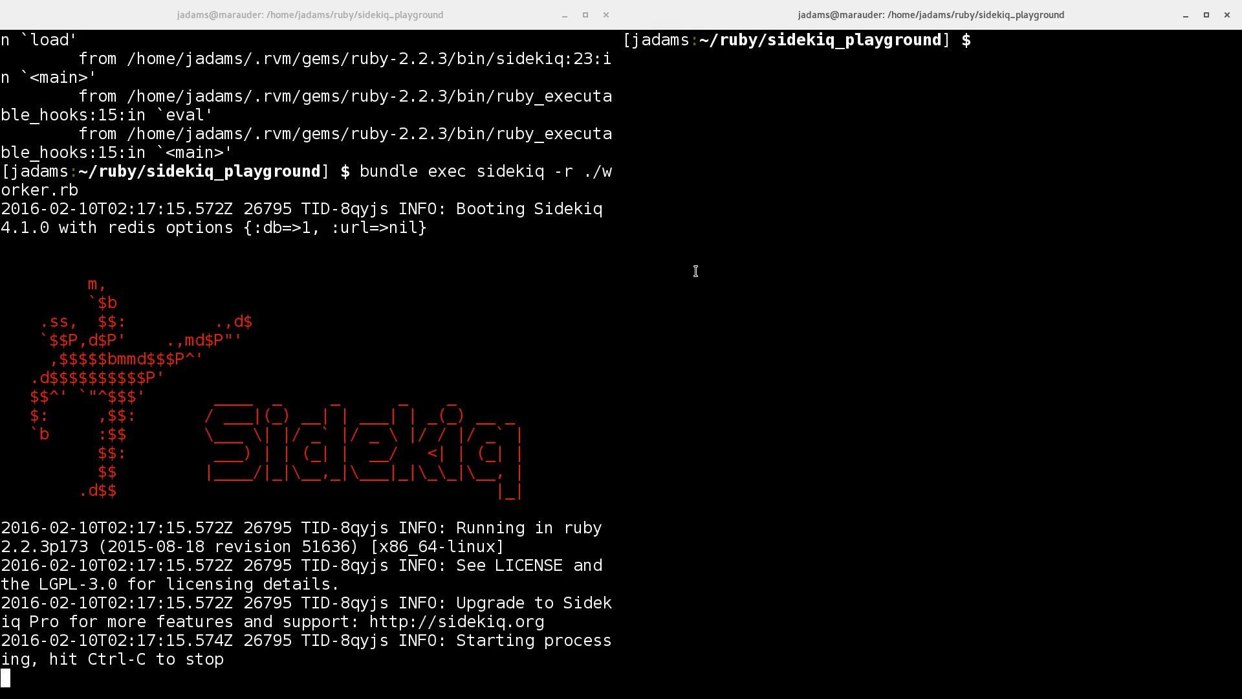
Launch irb with ./worker.rb loaded and enqueue OurWorker.perform_async("easy") plus four hard jobs.
type("bundle exec irb -r ./wo")
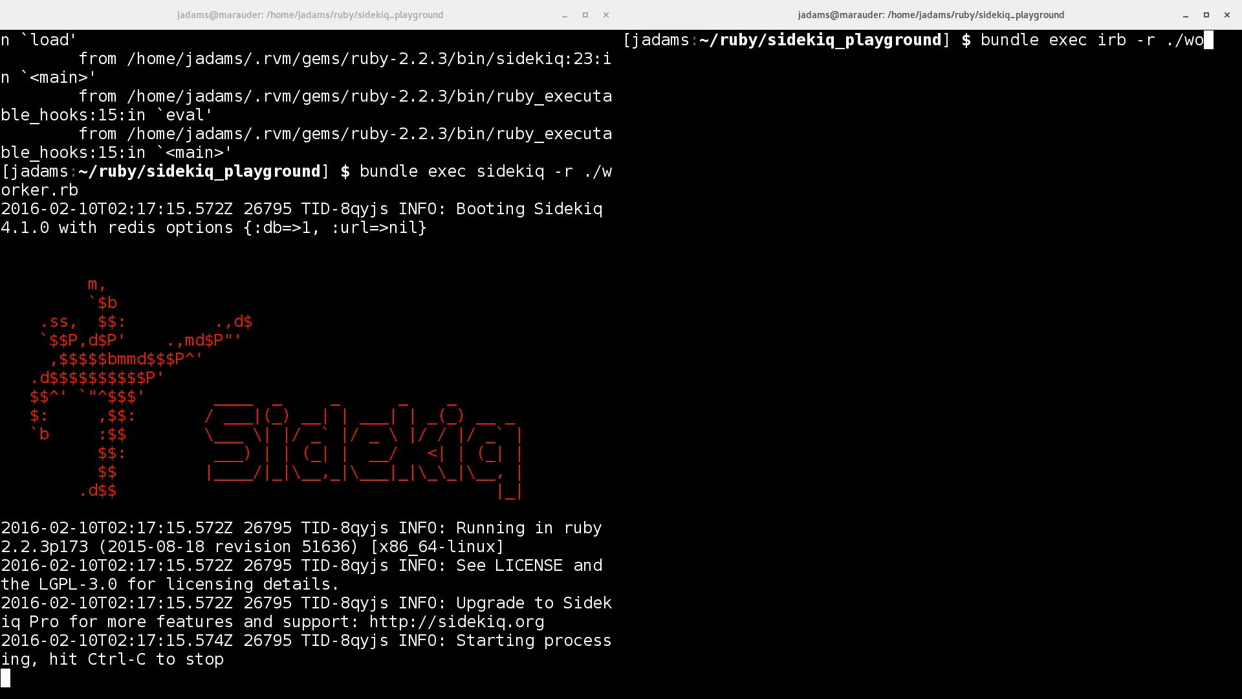
key("Return")
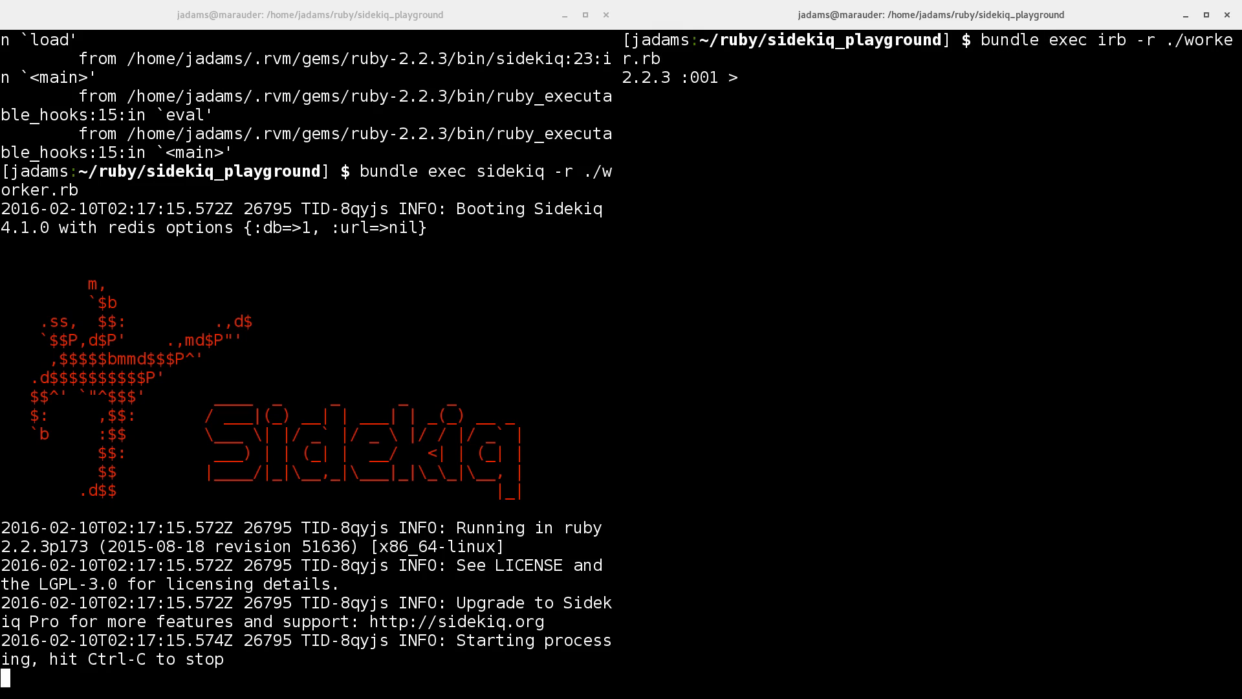
type("OurWorker.per")
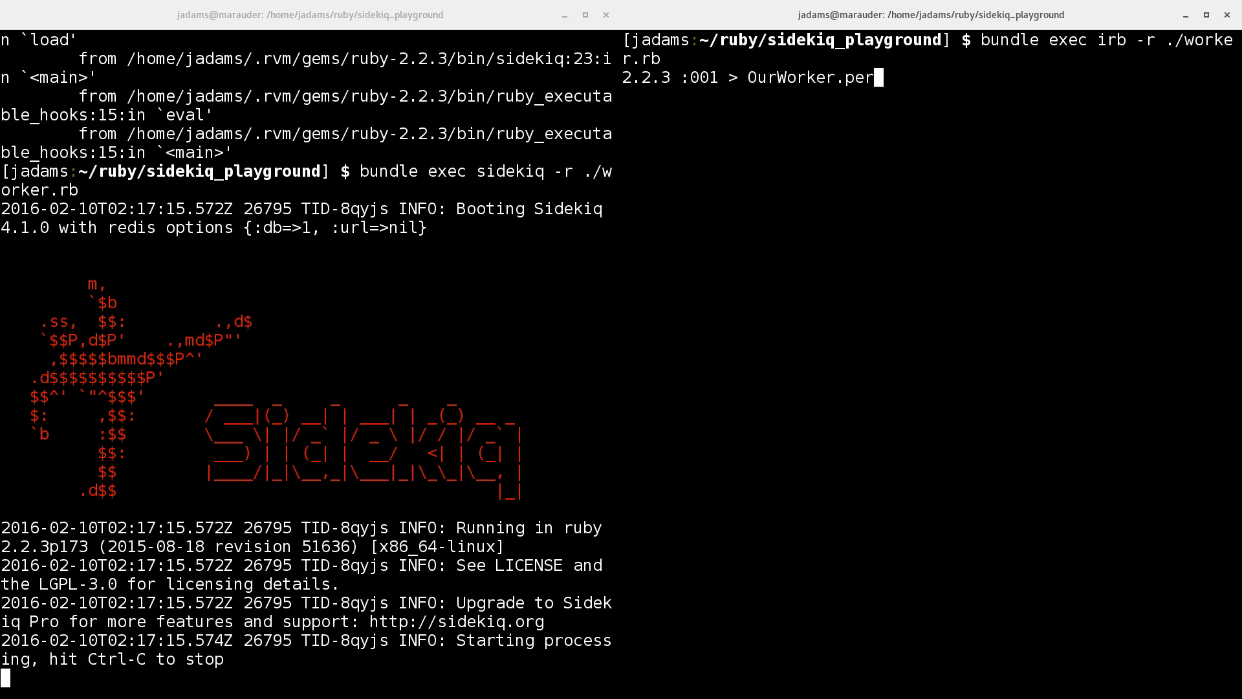
type("form_async(")
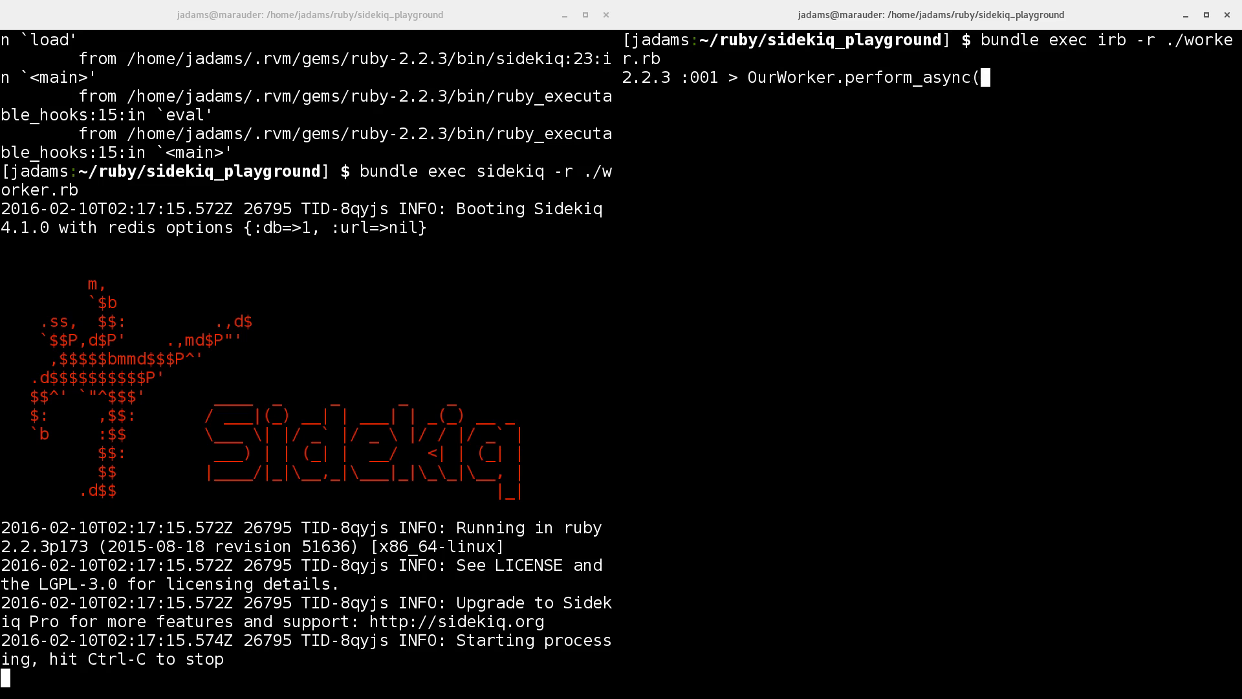
type("\"easy\")")
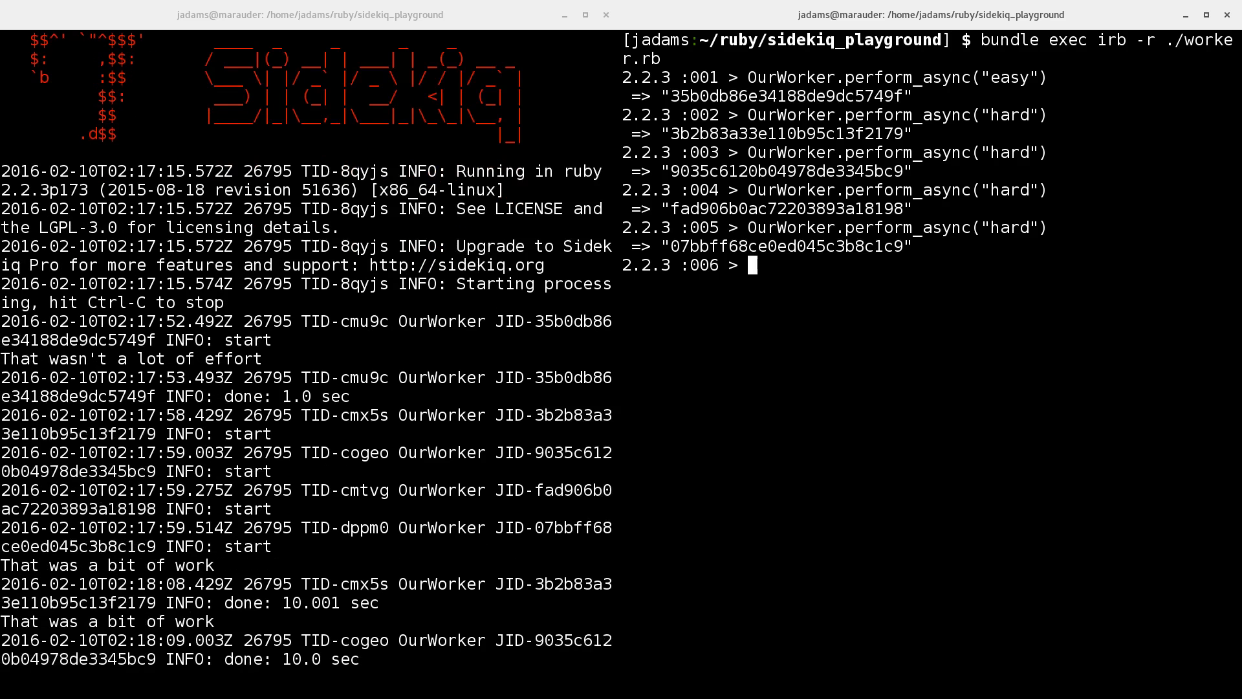
Enqueue further OurWorker.perform_async jobs from irb and watch Sidekiq finish them.
scroll("down", 3)
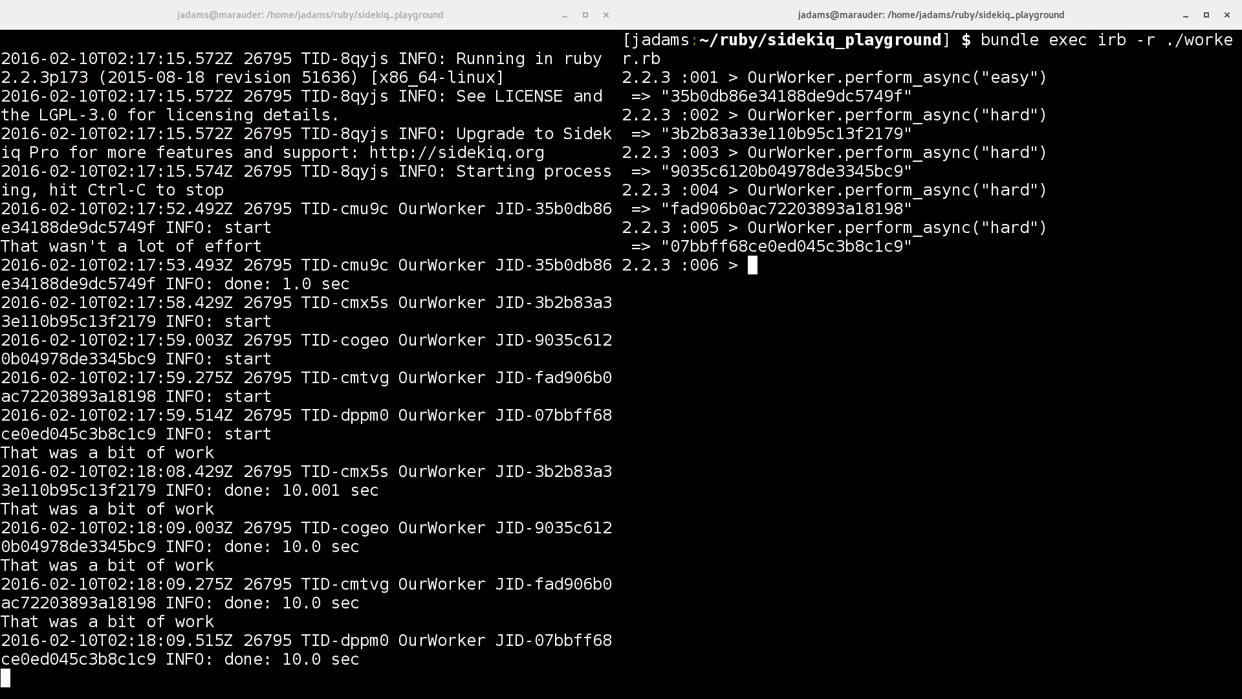
type("OurWorker.perform_async(\"hard\")")
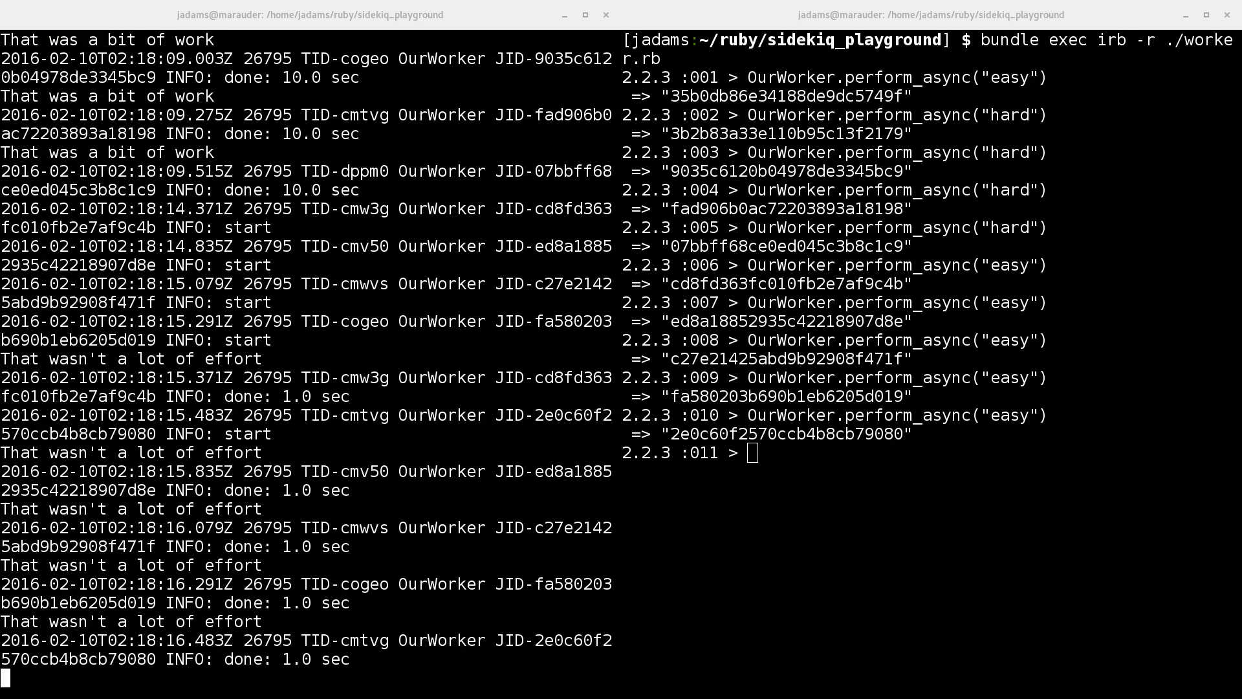
mouse_move(1071, 371)
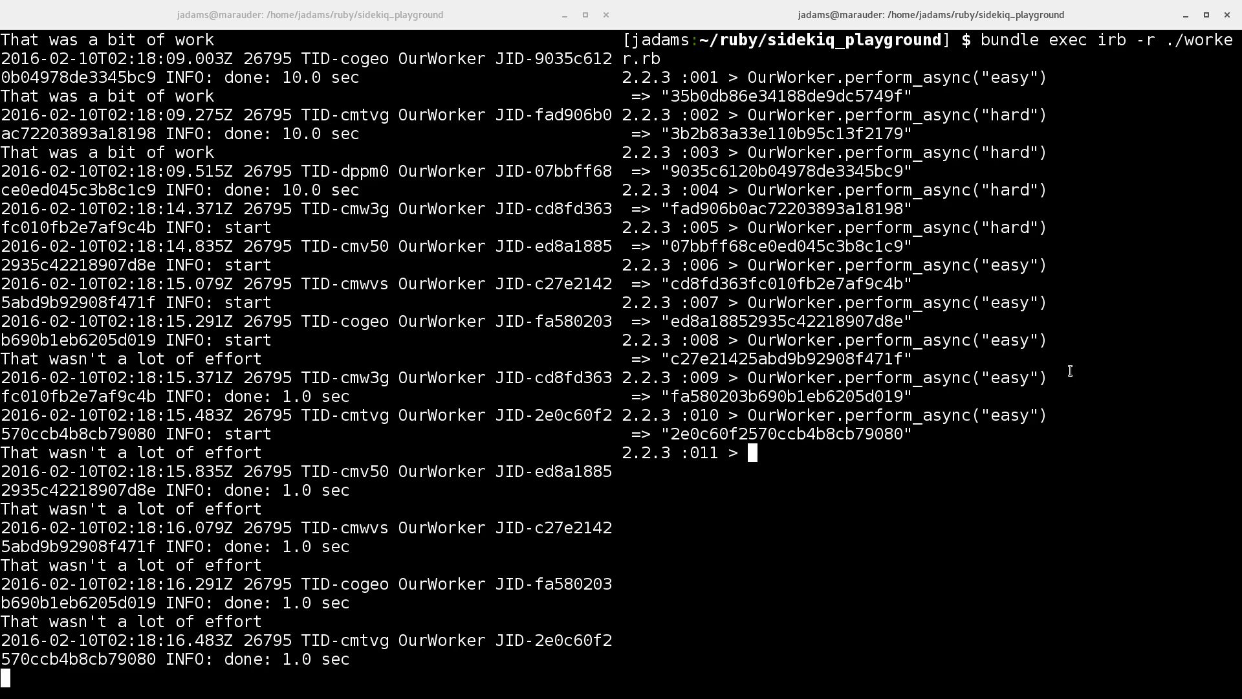
Schedule a job with OurWorker.perform_in(5, "easy") to run five seconds later.
type("Our")
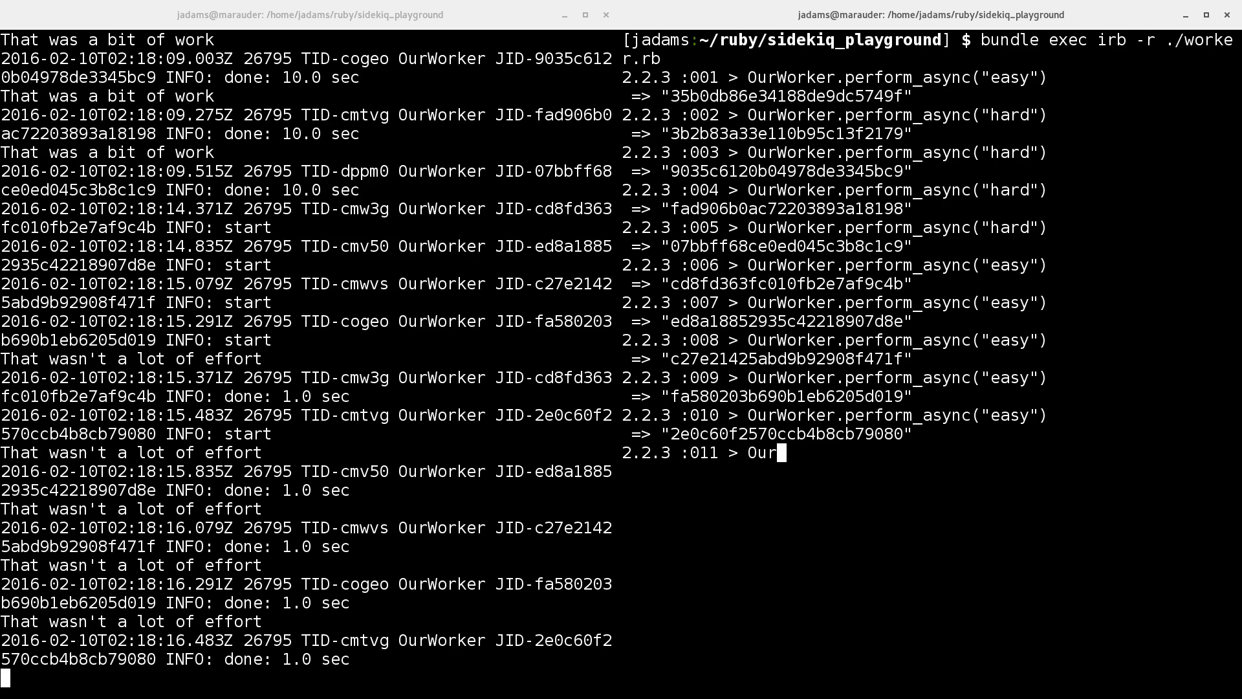
type("Worker.perform")
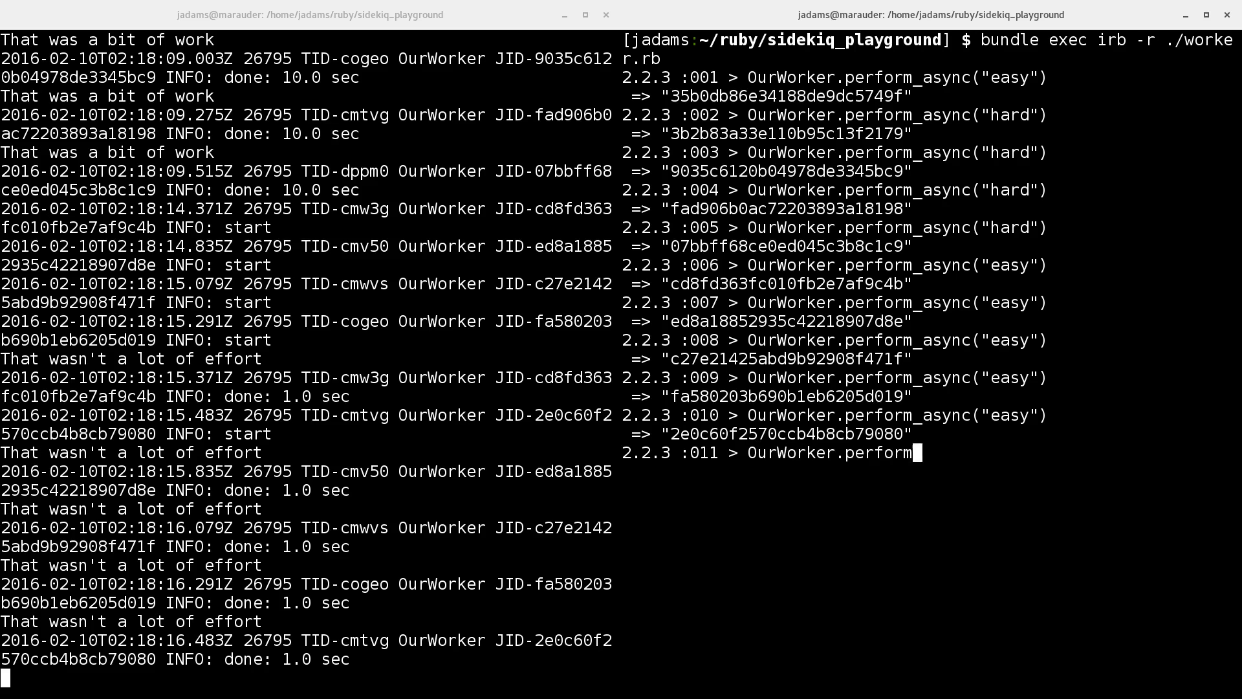
type("_in(5, \"easy")
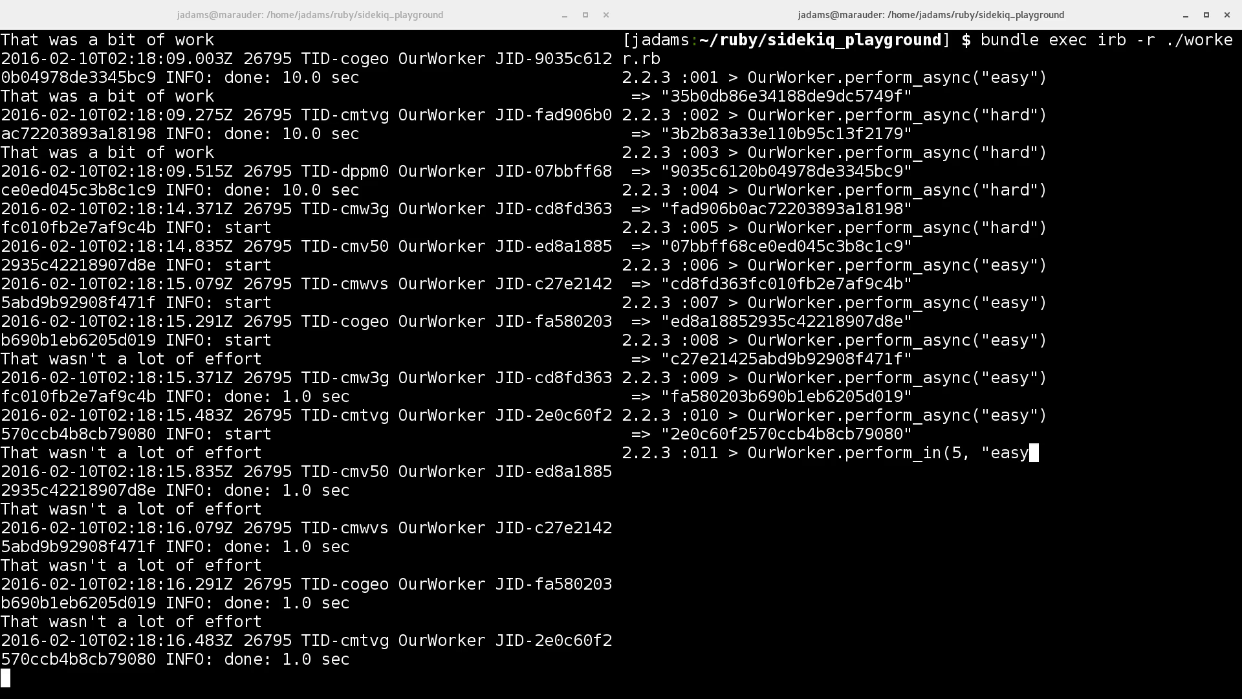